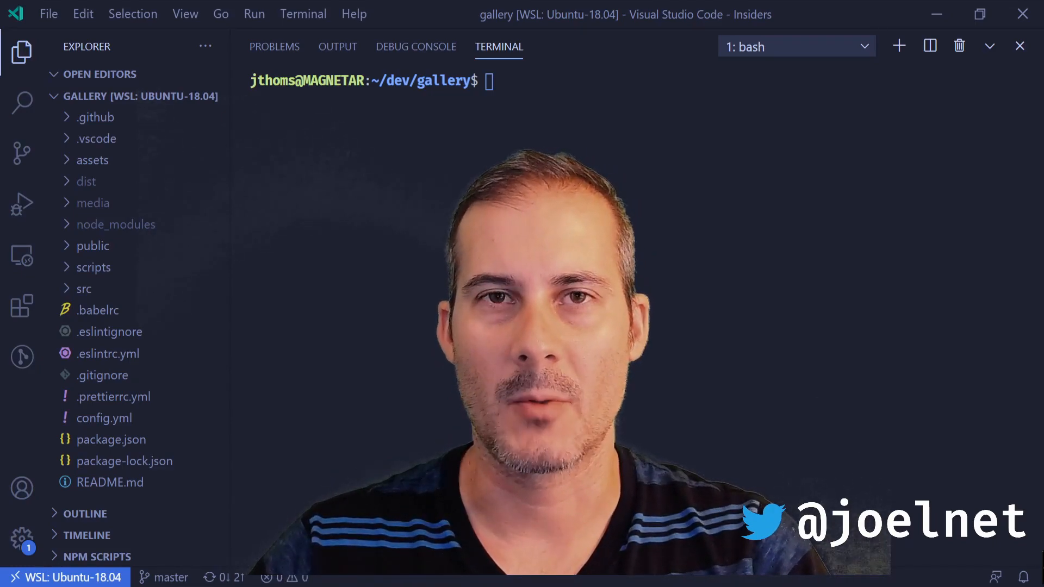
Expand the public folder in the Explorer to show images, index.html, main.js, metadata.json and styles.css.
{"action": "left_click", "coordinate": [96, 116]}
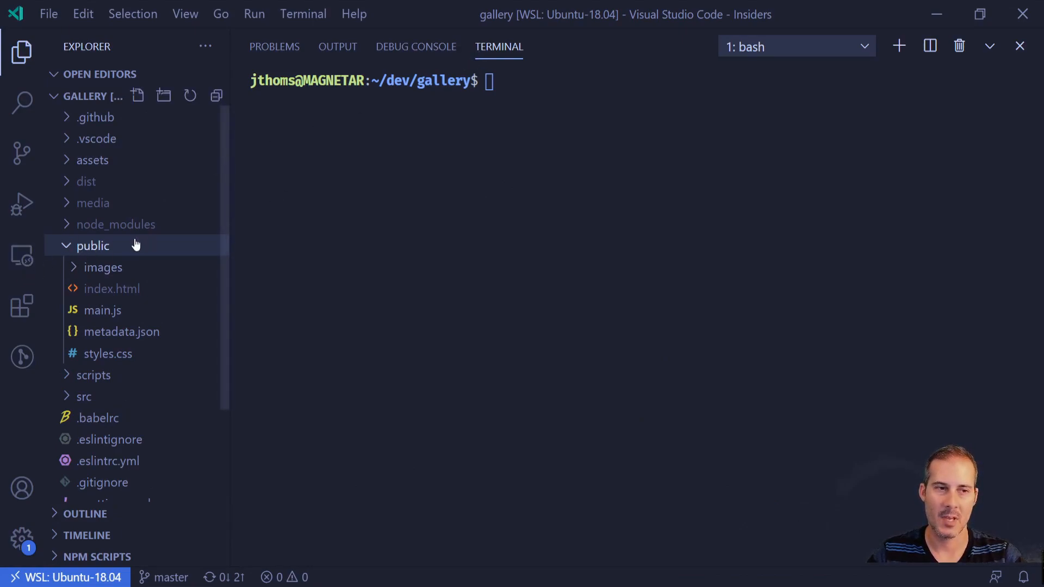
{"action": "mouse_move", "coordinate": [136, 268]}
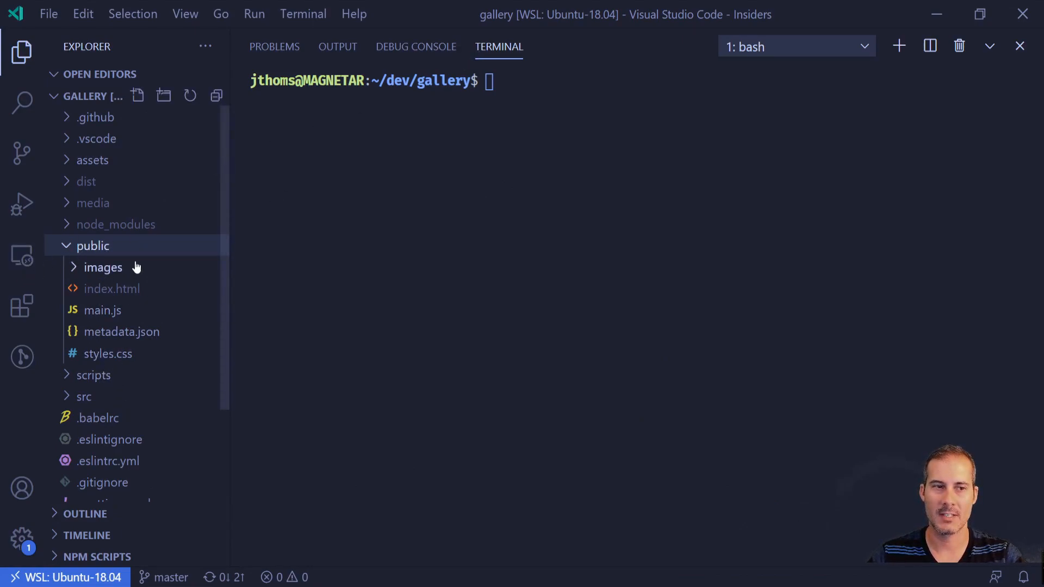
{"action": "mouse_move", "coordinate": [112, 288]}
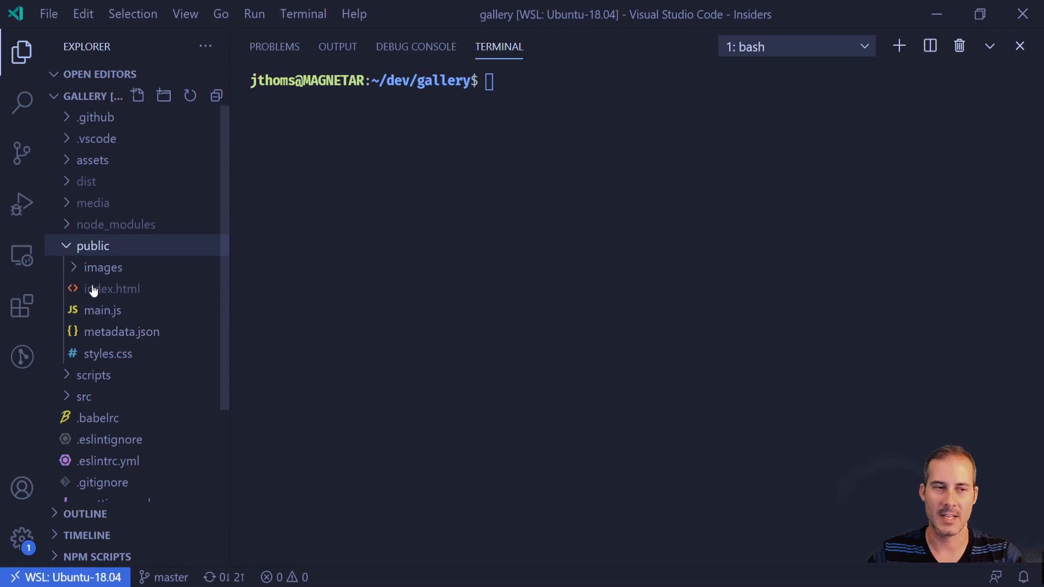
{"action": "left_click", "coordinate": [103, 267]}
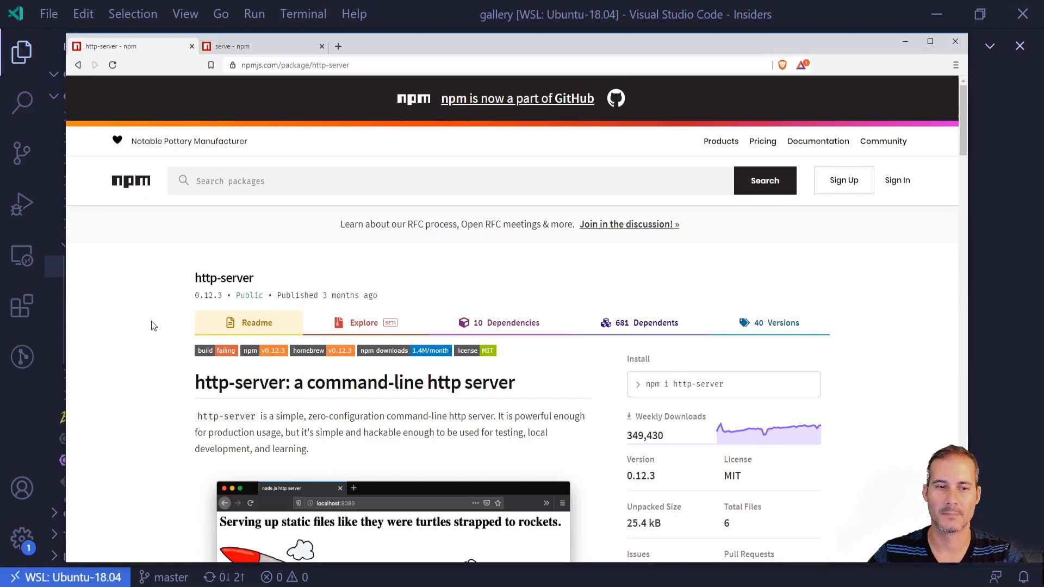
Scroll through the http-server readme on npmjs.com.
{"action": "scroll", "scroll_direction": "down", "scroll_amount": 3}
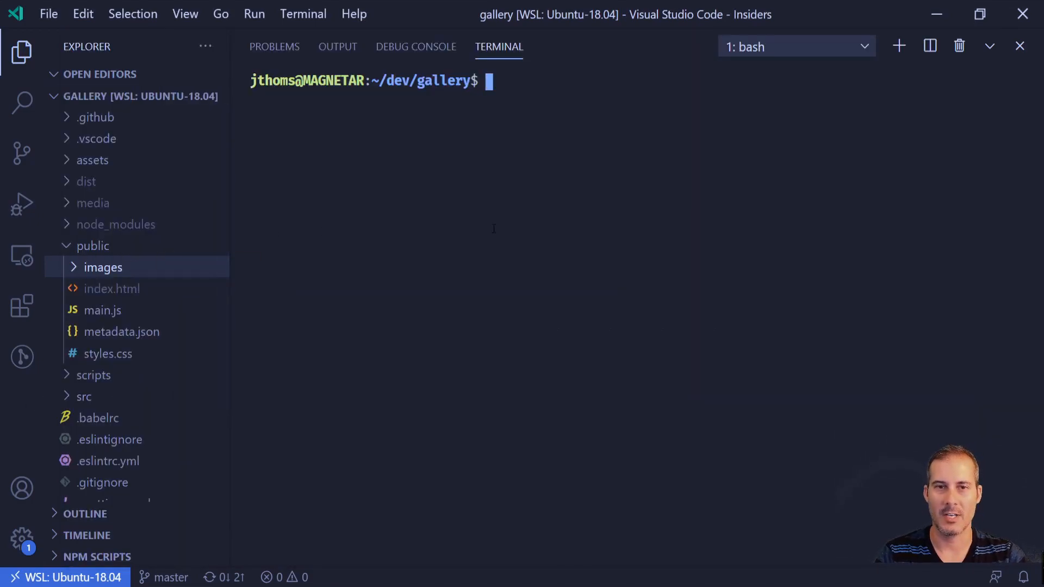
Start a terminal command running http-server through npx ('npx http-ser').
{"action": "type", "text": "npx http-ser"}
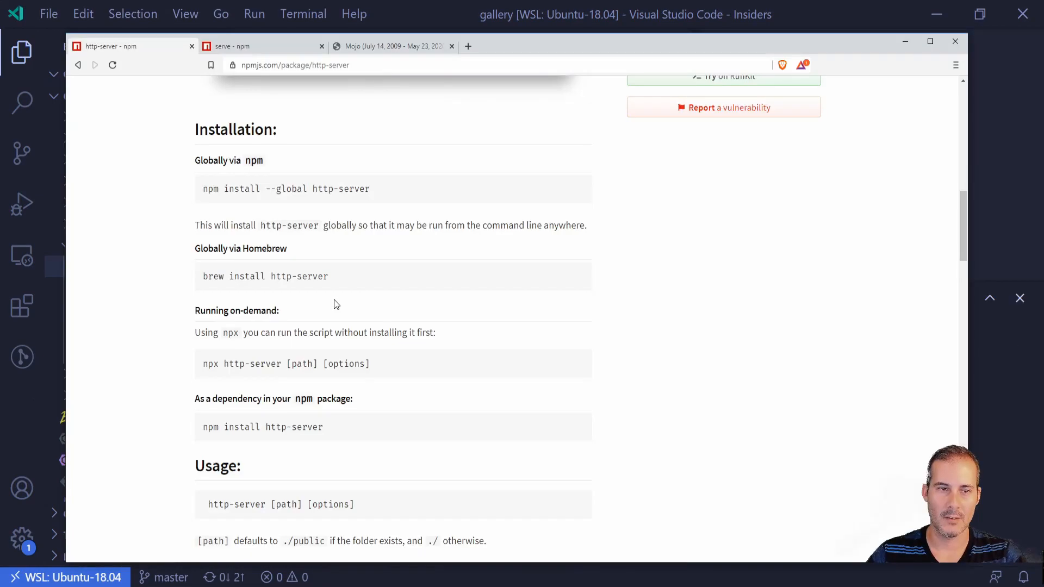
Scroll the http-server readme to Available Options and highlight the --cors option.
{"action": "scroll", "scroll_direction": "down", "scroll_amount": 3}
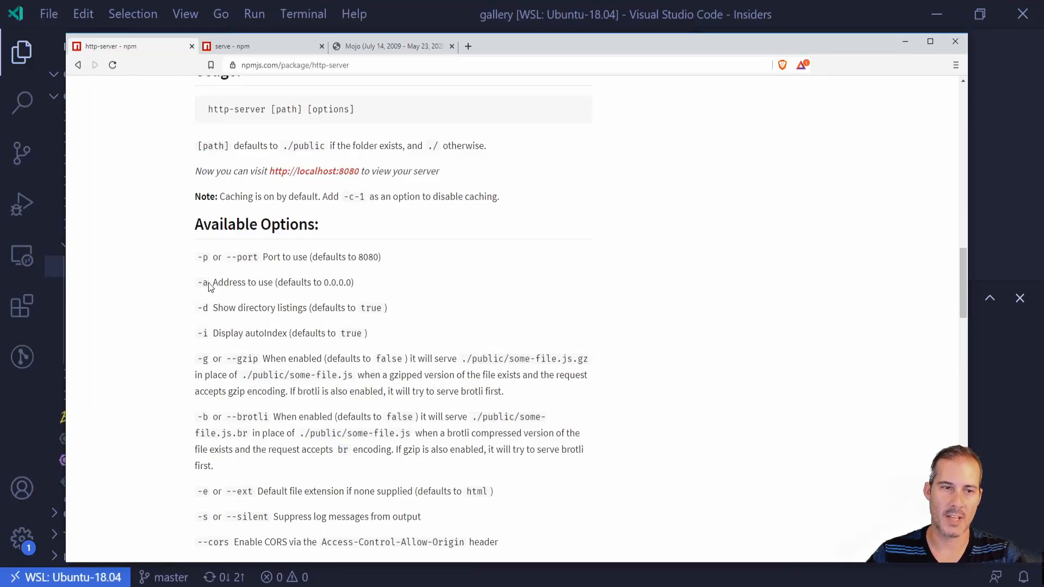
{"action": "scroll", "scroll_direction": "down", "scroll_amount": 3}
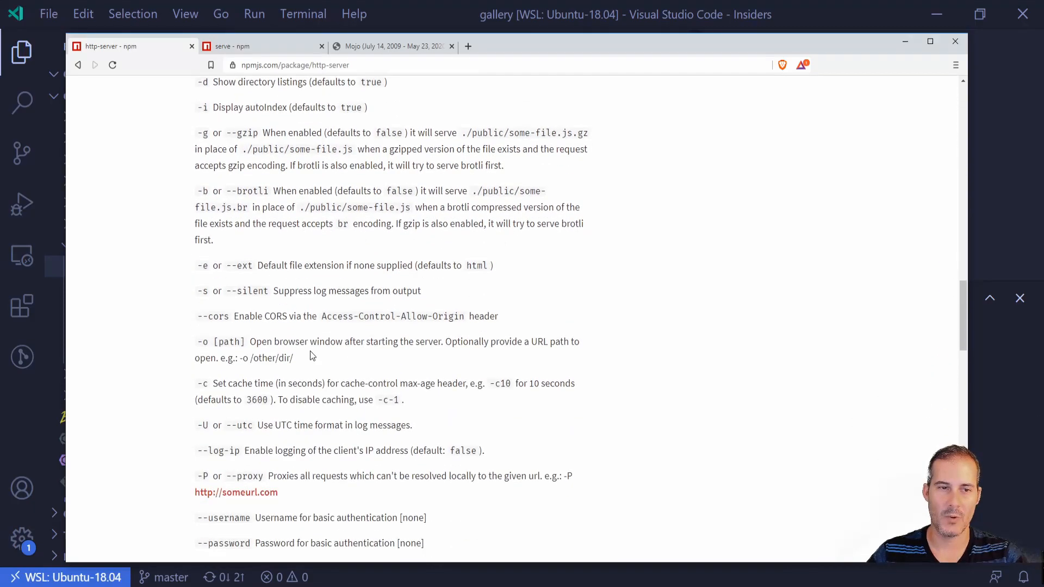
{"action": "double_click", "coordinate": [212, 315]}
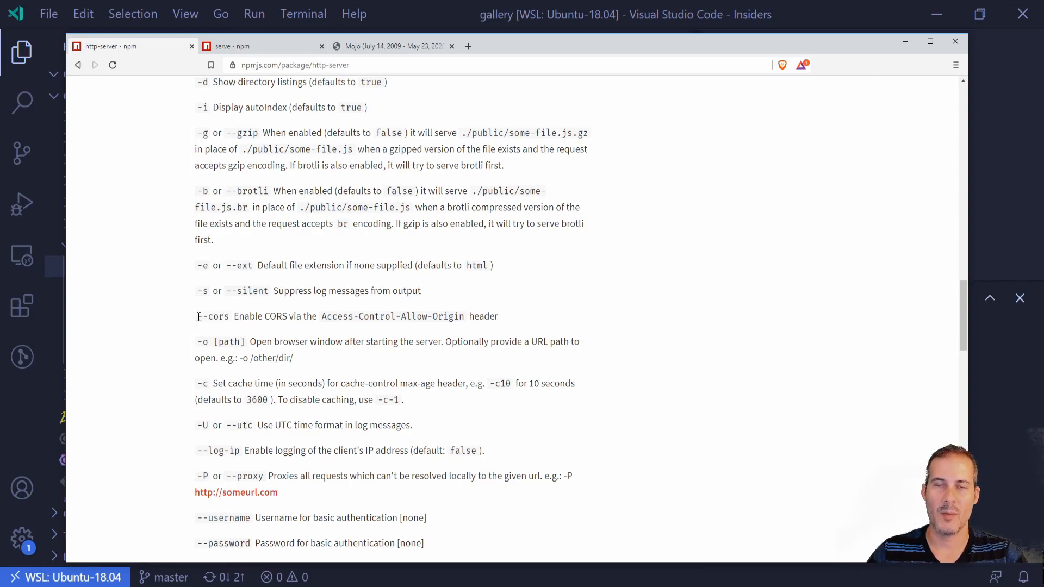
{"action": "double_click", "coordinate": [212, 315]}
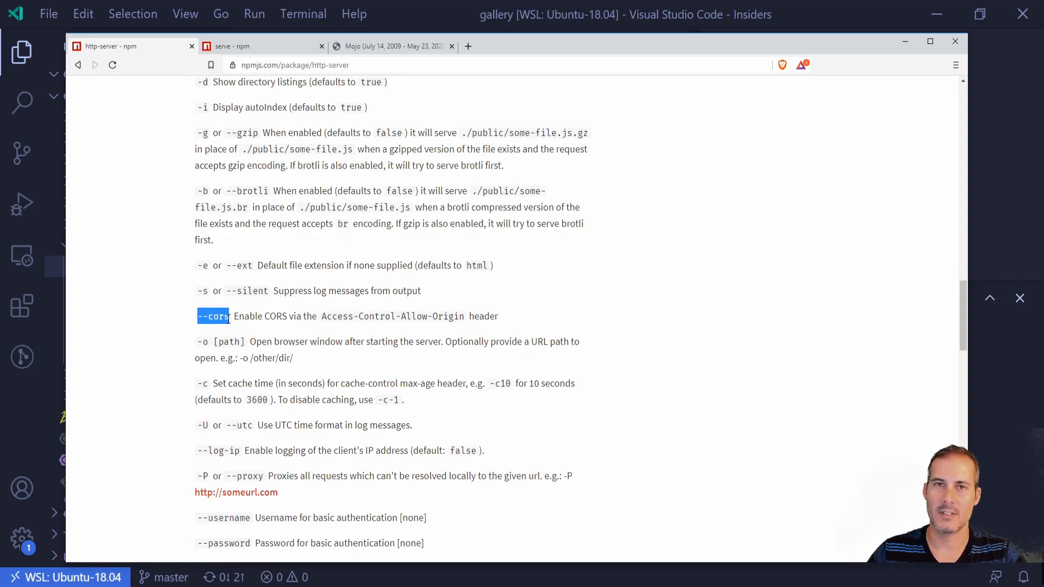
{"action": "mouse_move", "coordinate": [323, 334]}
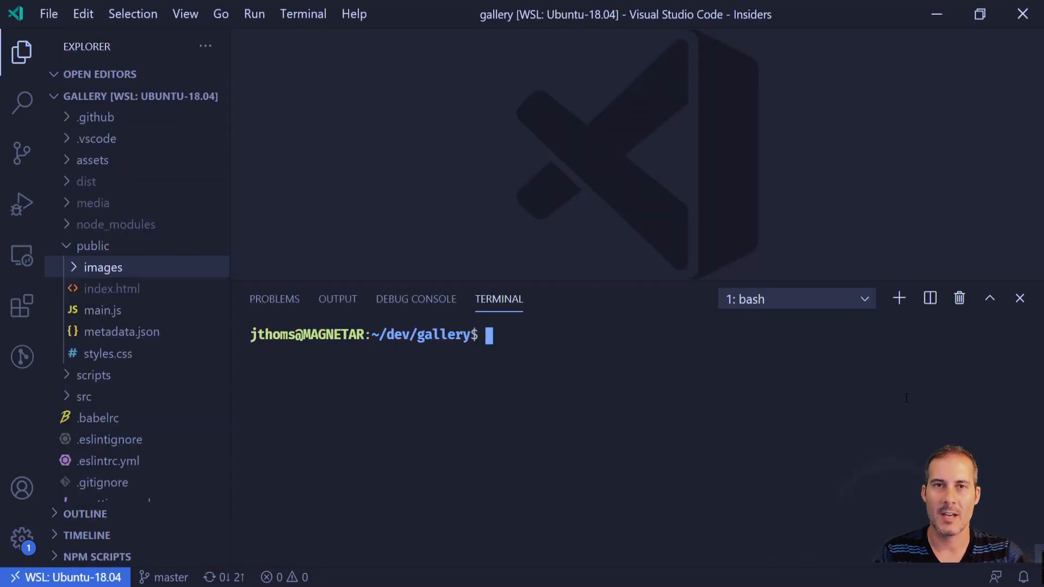
{"action": "type", "text": "npx s"}
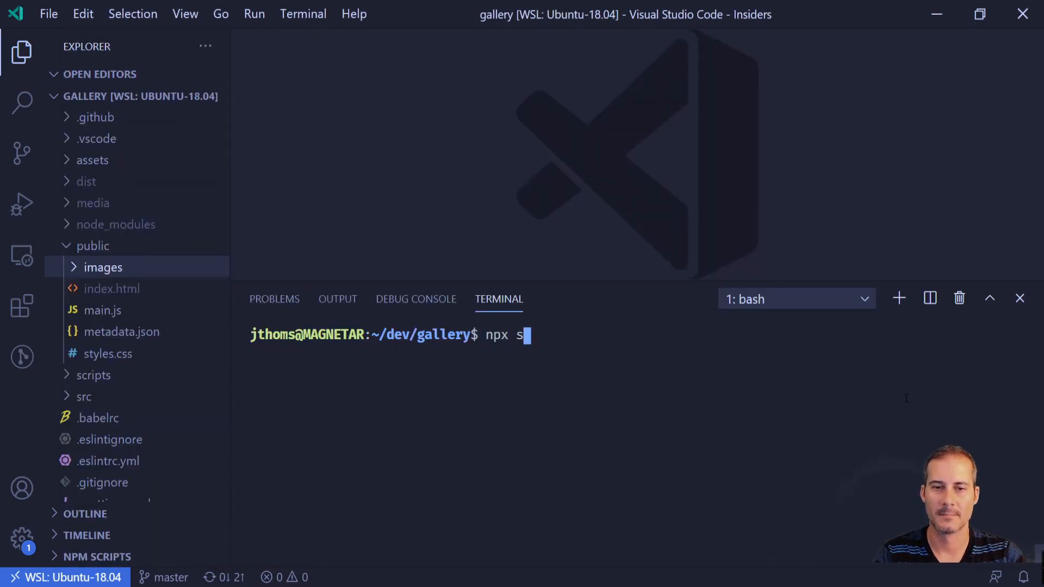
{"action": "type", "text": "erve pub"}
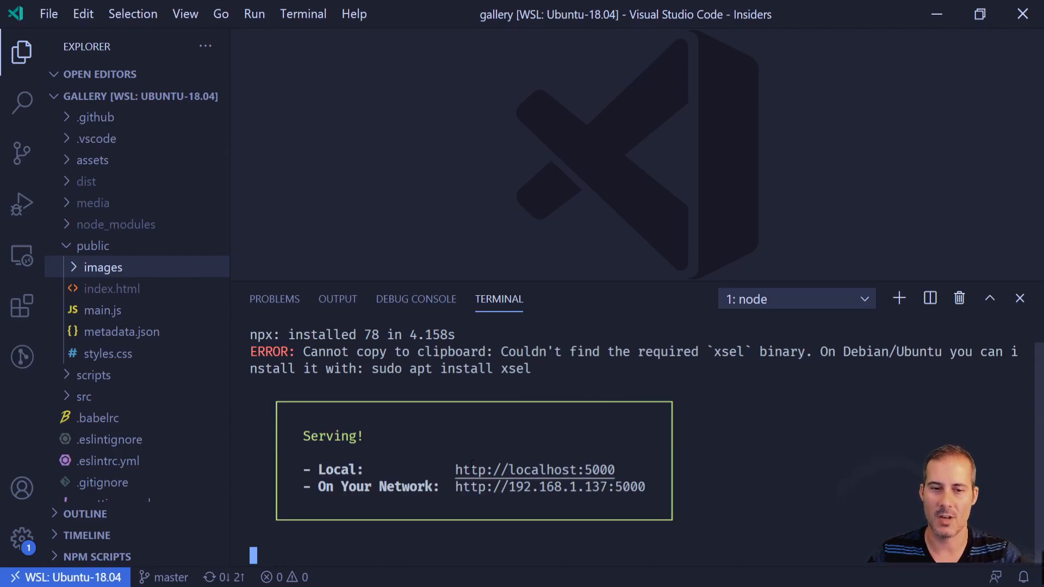
{"action": "mouse_move", "coordinate": [535, 470]}
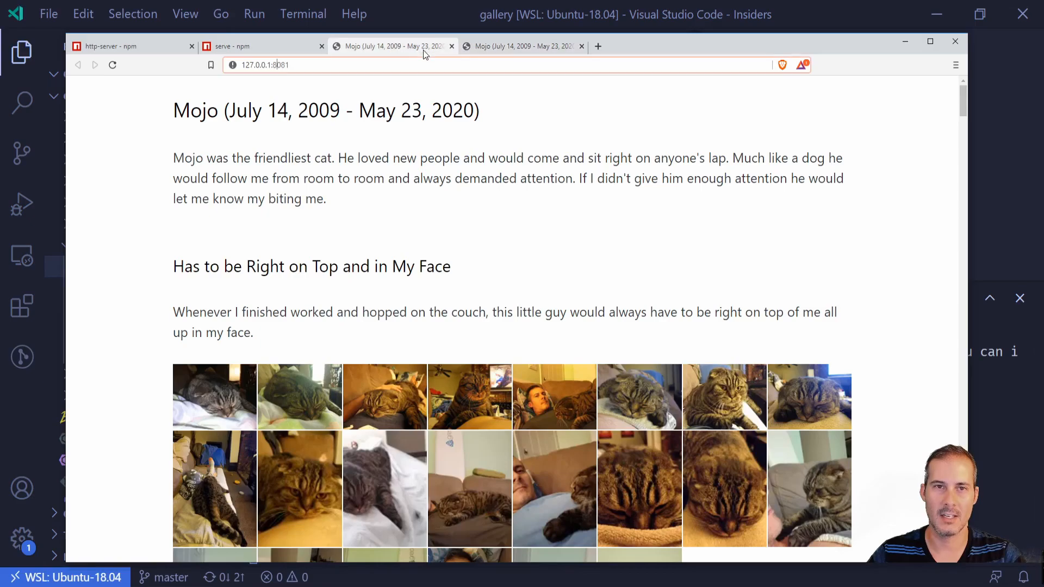
Close the duplicate Mojo tab and view the locally served gallery page.
{"action": "left_click", "coordinate": [581, 46]}
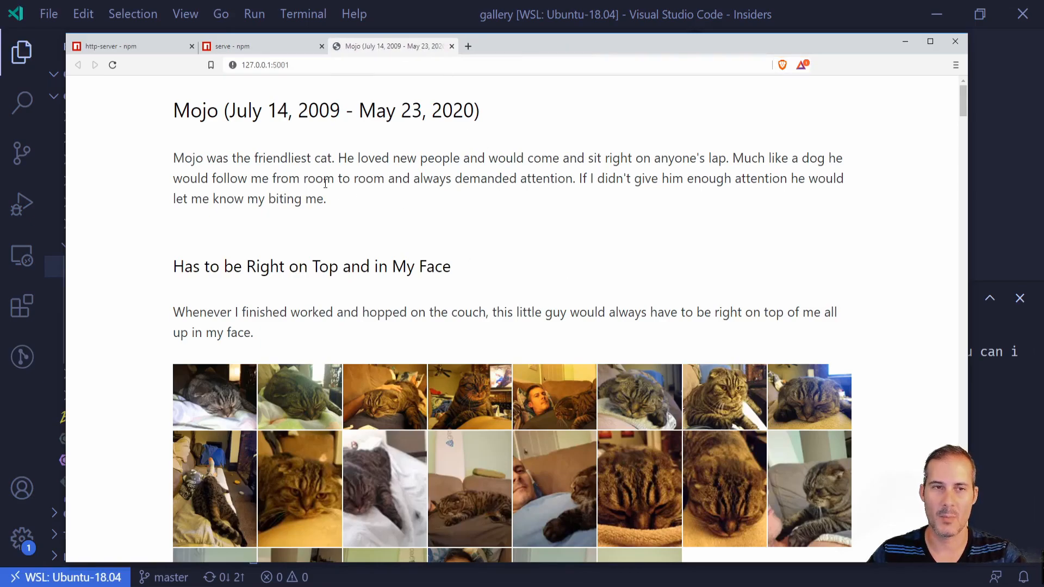
{"action": "left_click", "coordinate": [300, 64]}
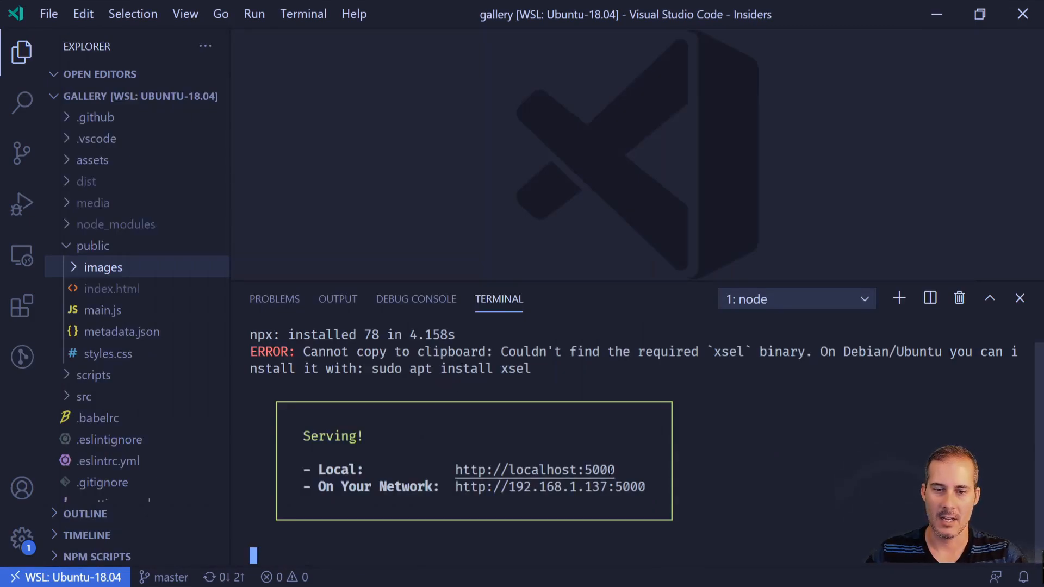
Select and copy the 5000 port from the terminal's Serving address.
{"action": "double_click", "coordinate": [597, 470]}
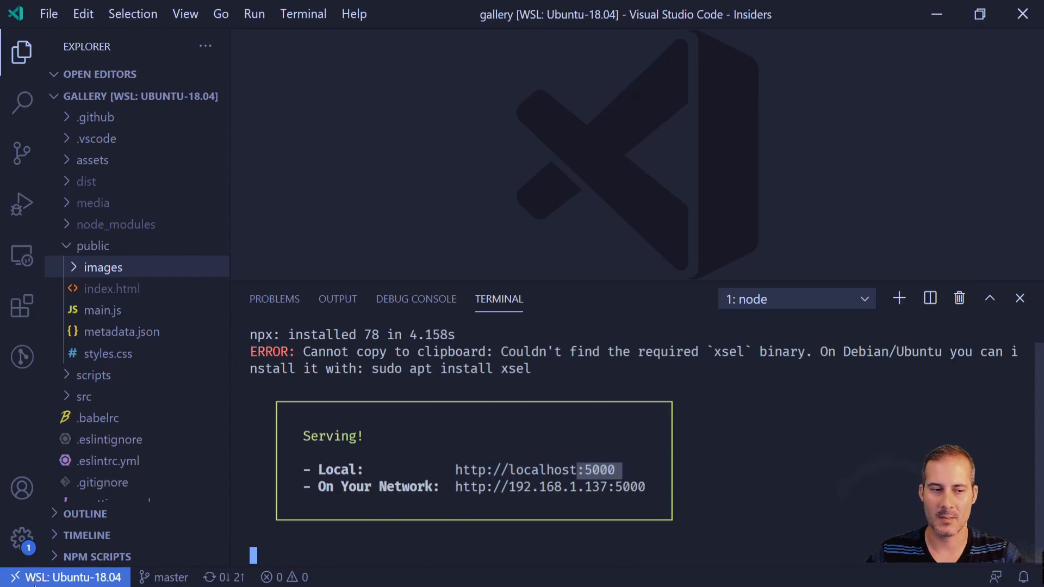
{"action": "key", "text": "alt+tab"}
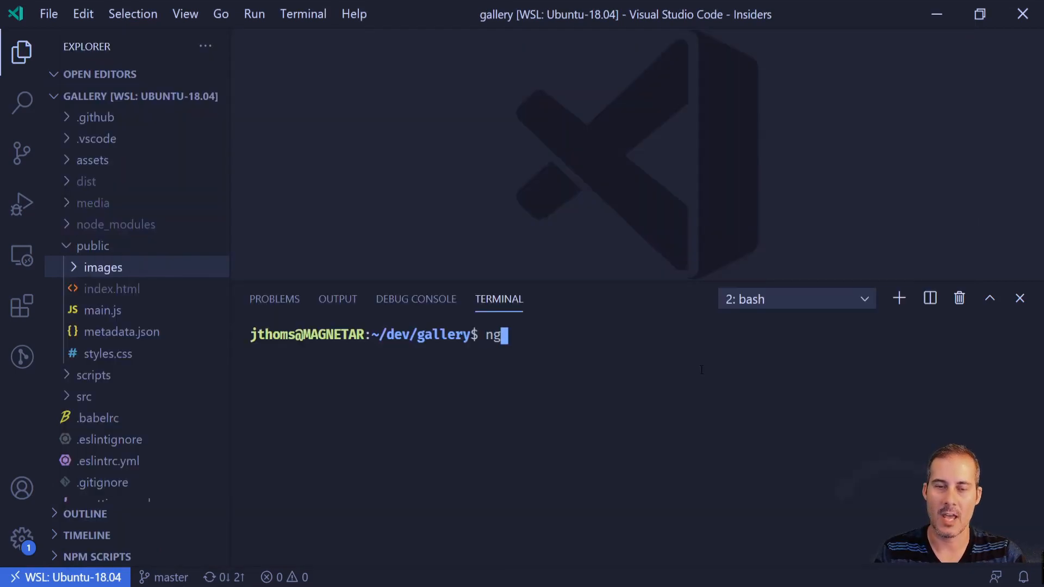
Run 'ngrok http 5000' to forward a public ngrok.io address to localhost:5000.
{"action": "type", "text": "rok http"}
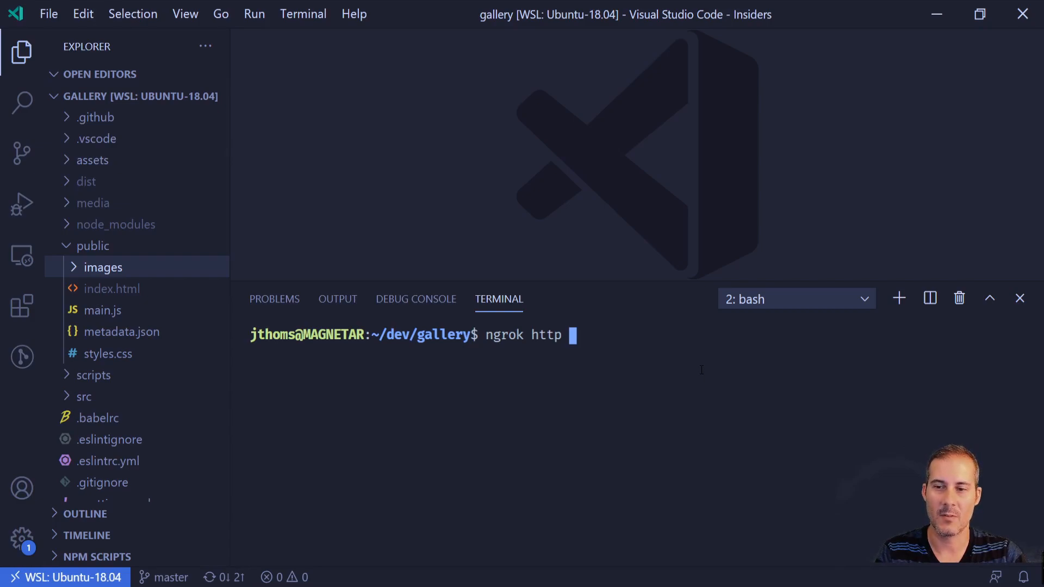
{"action": "type", "text": "5000"}
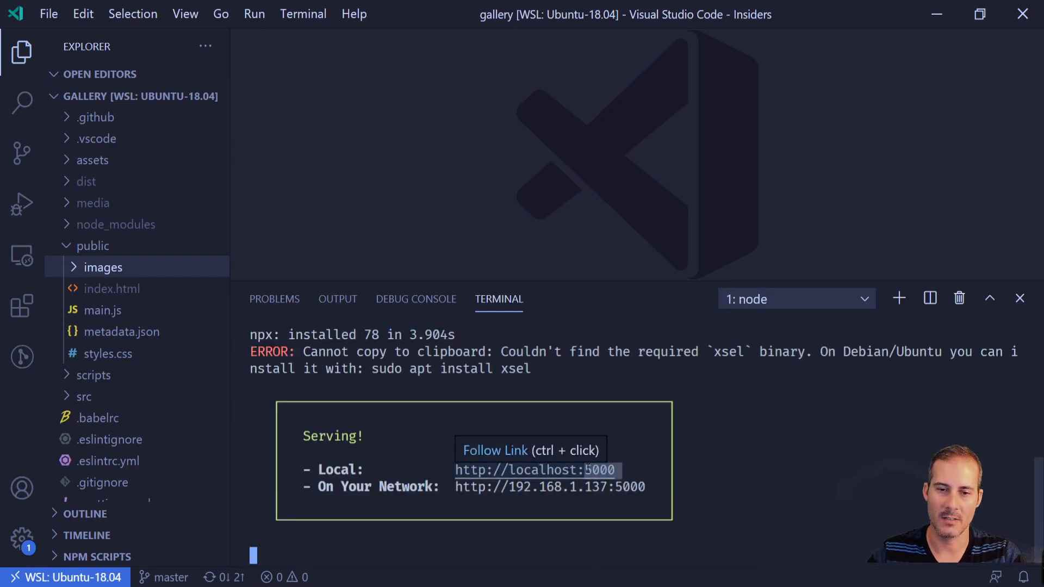
{"action": "left_click", "coordinate": [796, 298]}
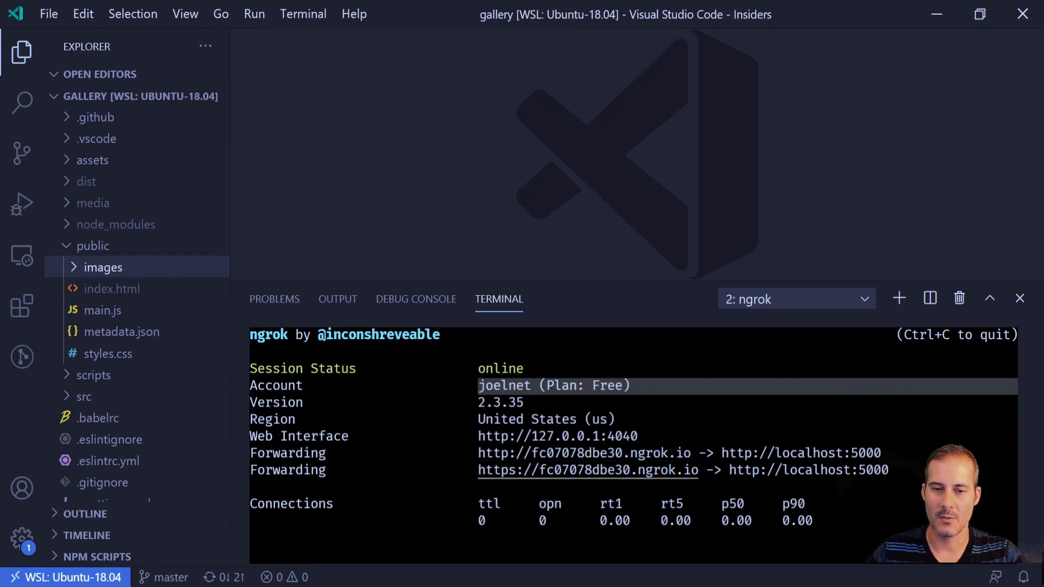
{"action": "mouse_move", "coordinate": [589, 469]}
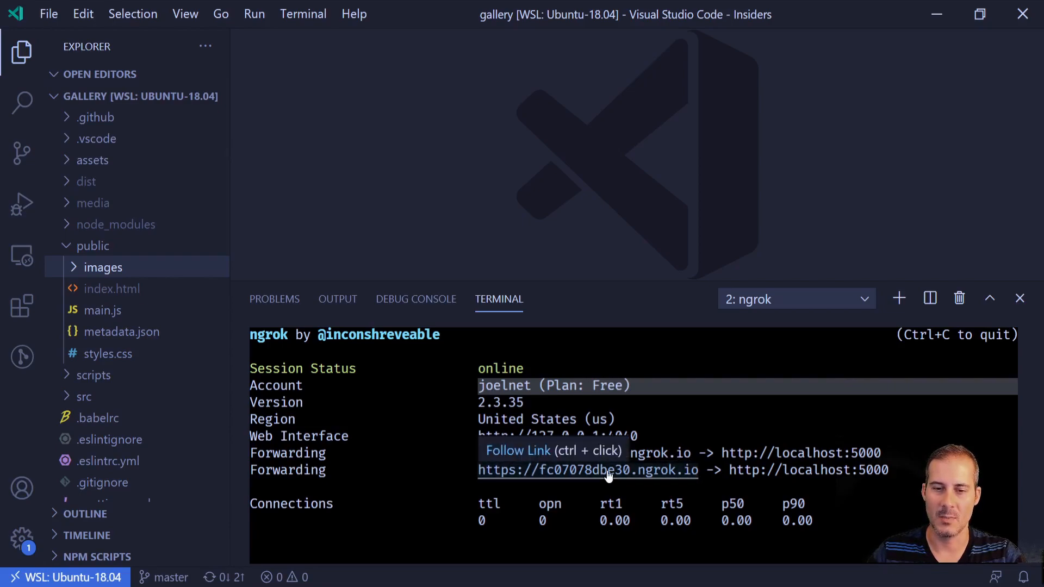
Open the https forwarding link, confirm the external site, and show the ngrok URL in the address bar.
{"action": "left_click", "coordinate": [587, 470]}
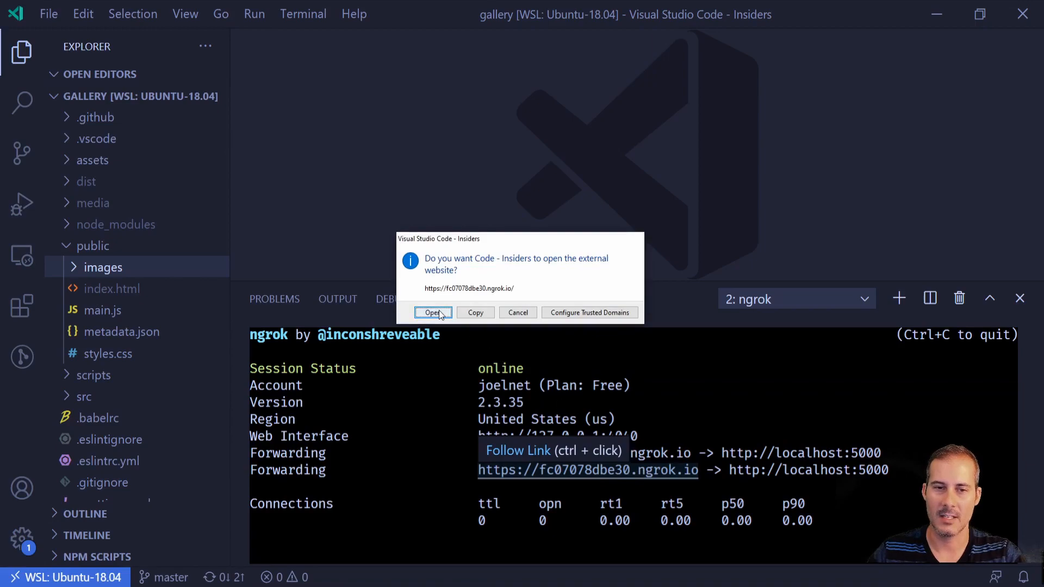
{"action": "left_click", "coordinate": [432, 314]}
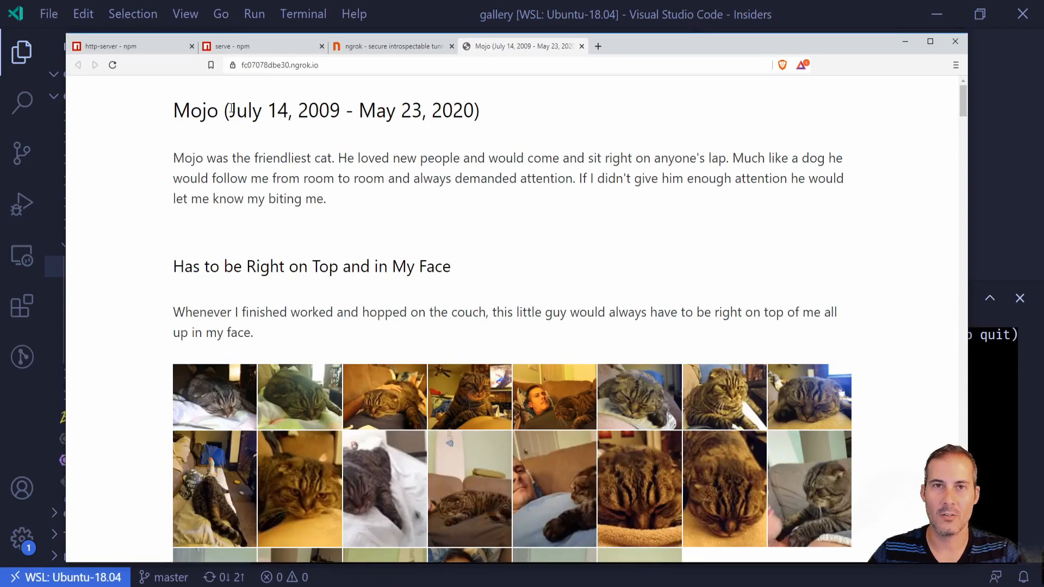
{"action": "left_click", "coordinate": [280, 64]}
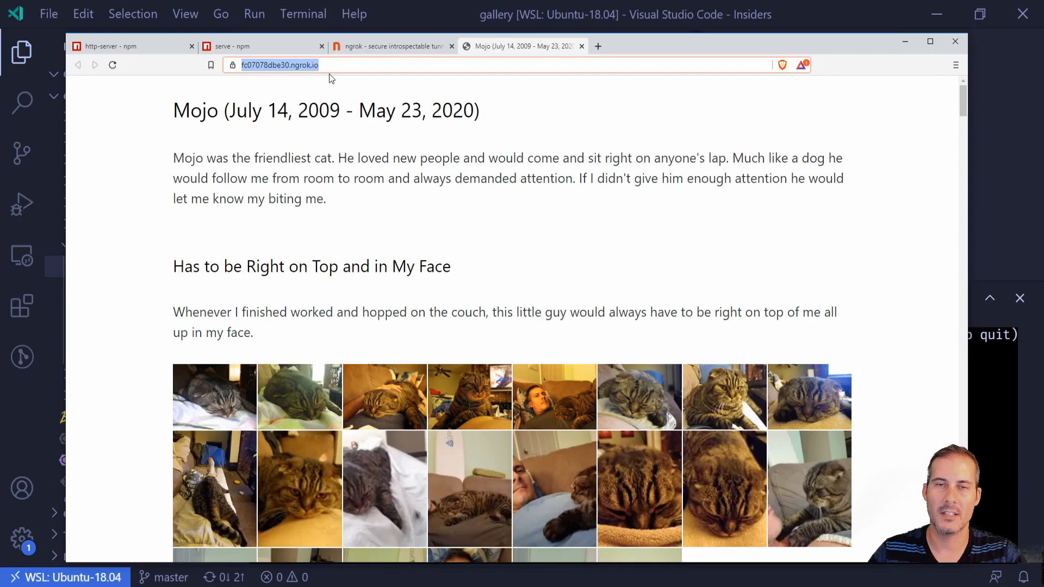